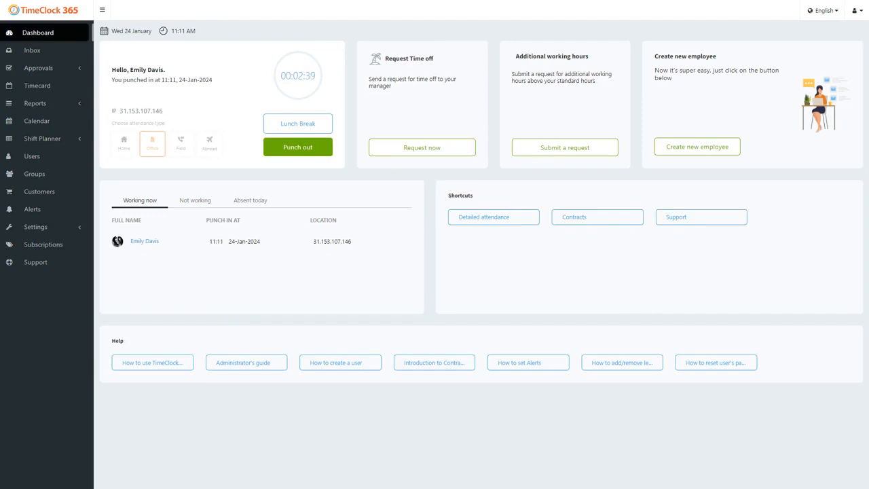
mouse_move(161, 325)
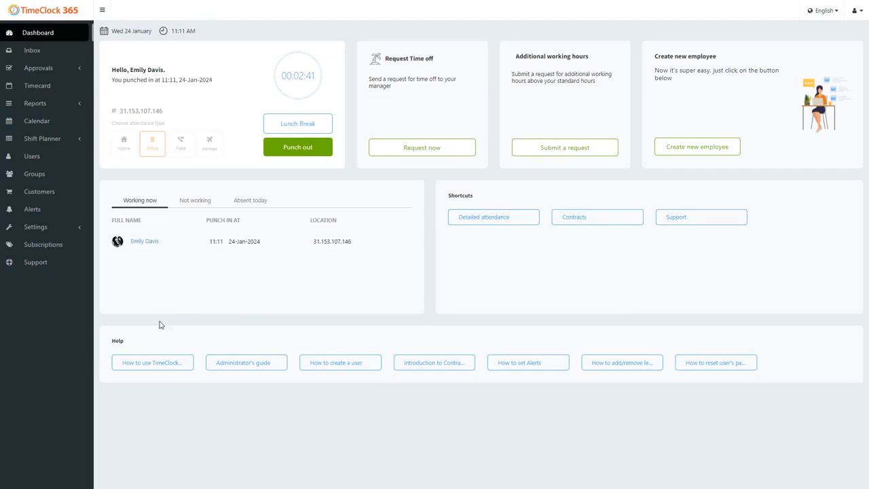
mouse_move(173, 192)
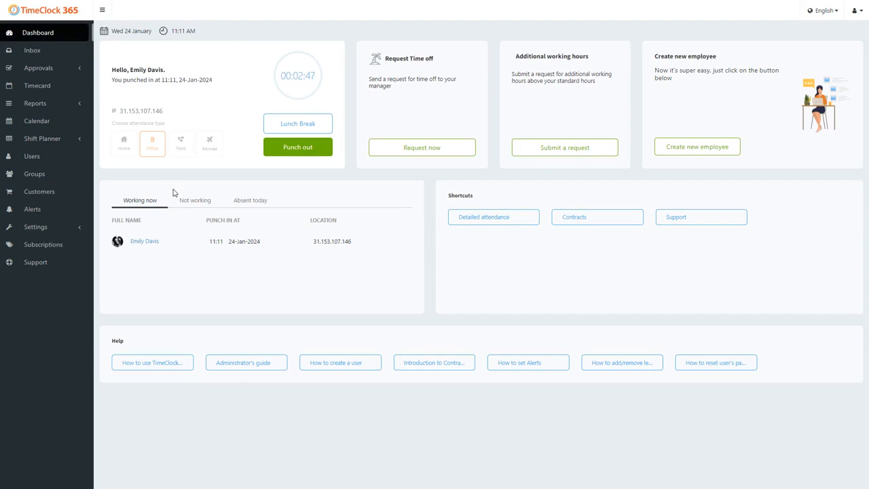
mouse_move(162, 152)
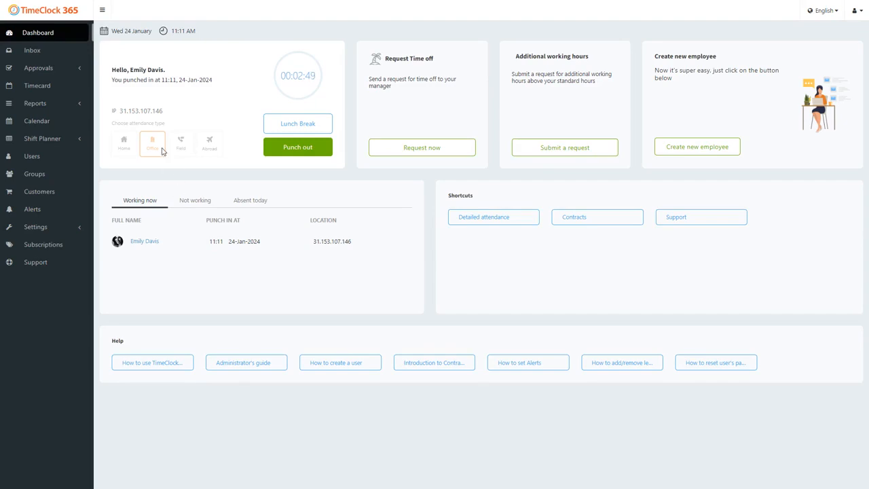
- Generate and browse January's detailed attendance report, then open the Shift Types list
left_click(483, 216)
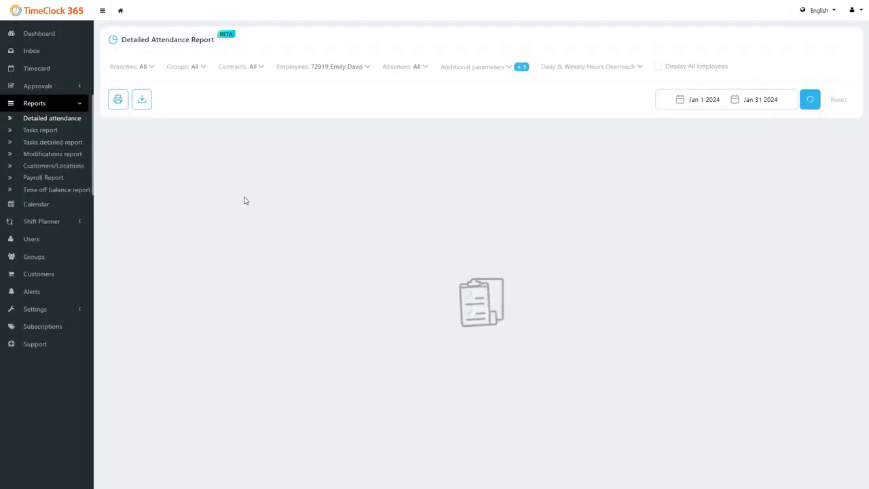
left_click(809, 99)
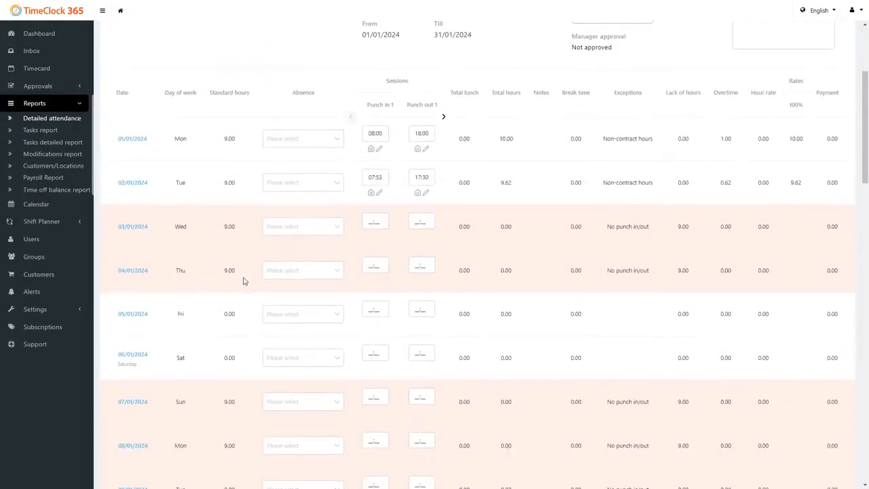
scroll("down", 3)
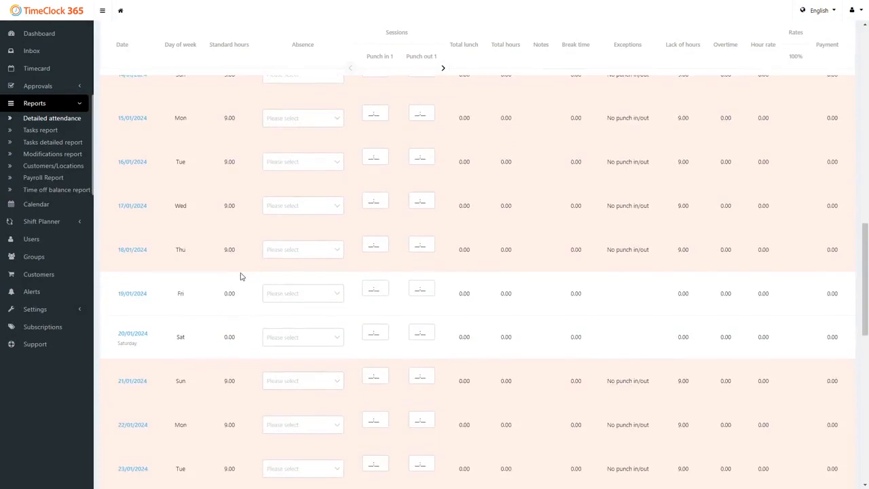
scroll("down", 3)
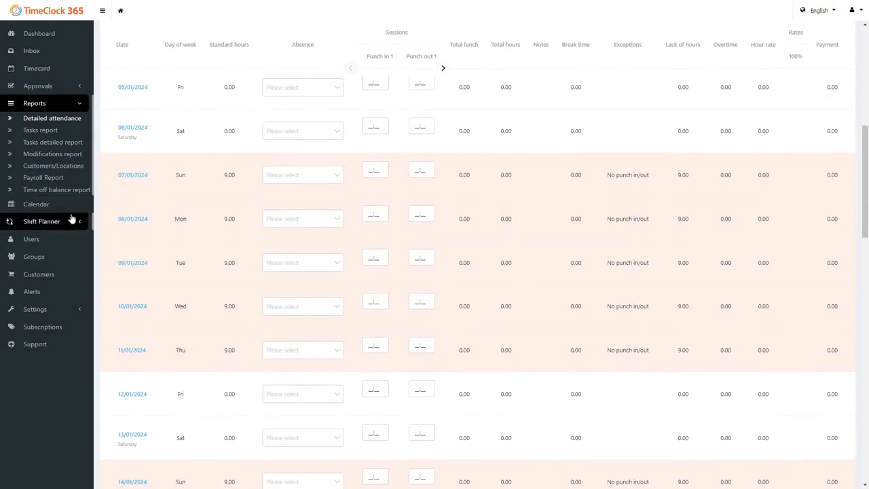
mouse_move(74, 225)
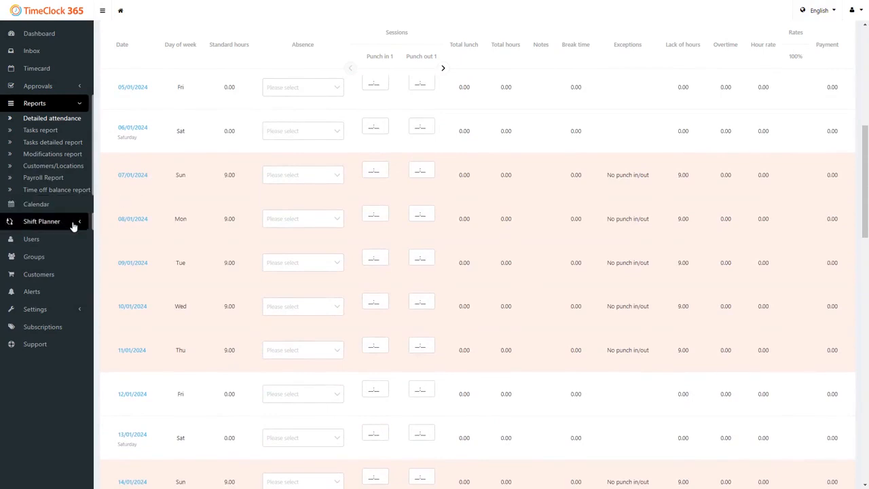
left_click(42, 221)
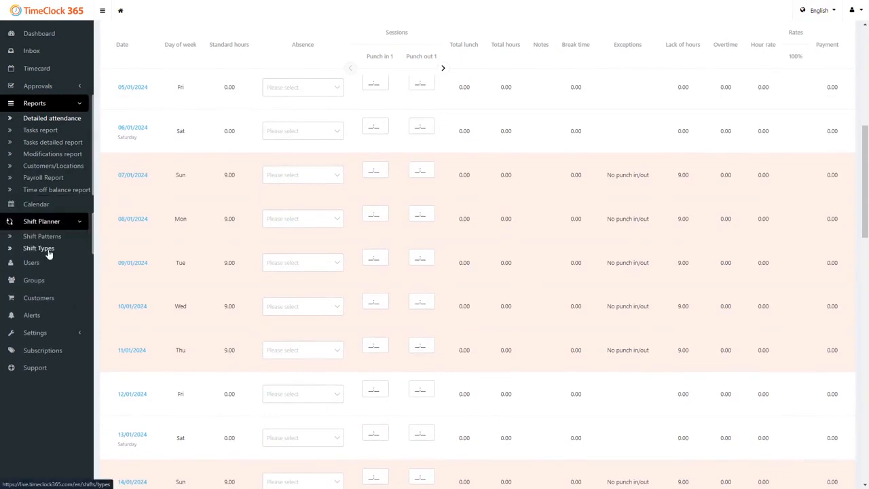
left_click(39, 248)
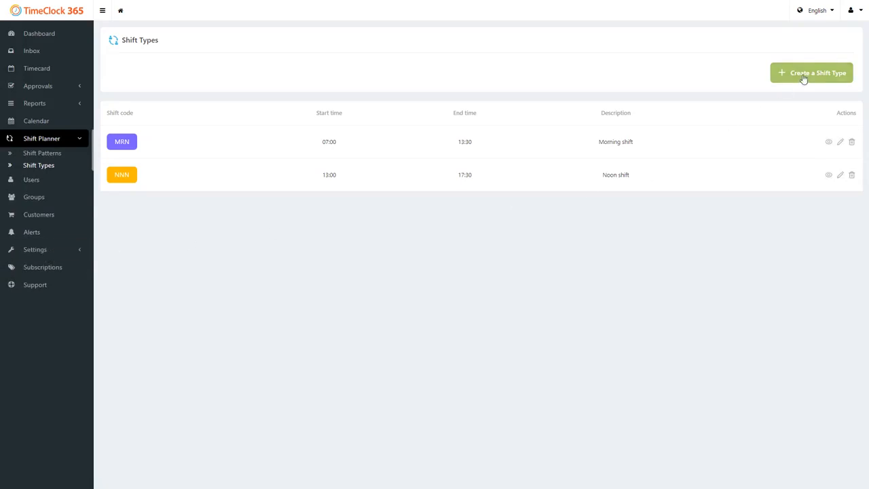
- Create a green EVE shift type, 17:30–21:30, described 'Evening shift'
left_click(810, 73)
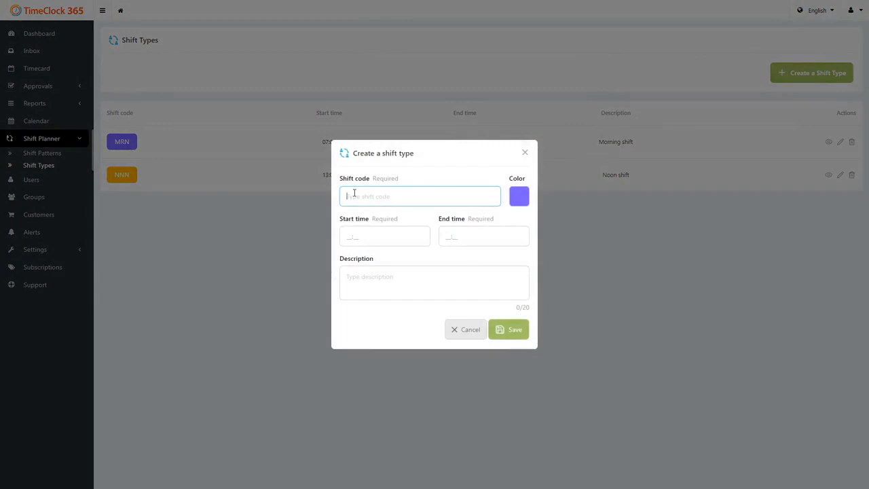
type("EVE")
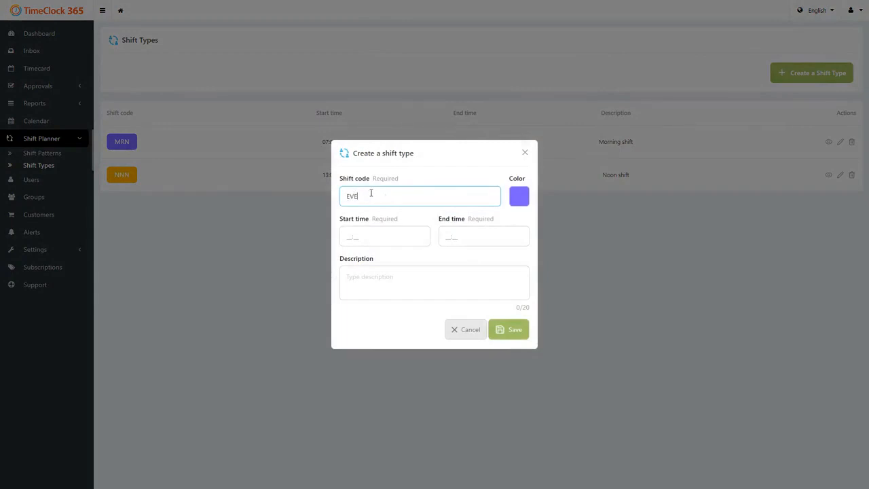
mouse_move(519, 196)
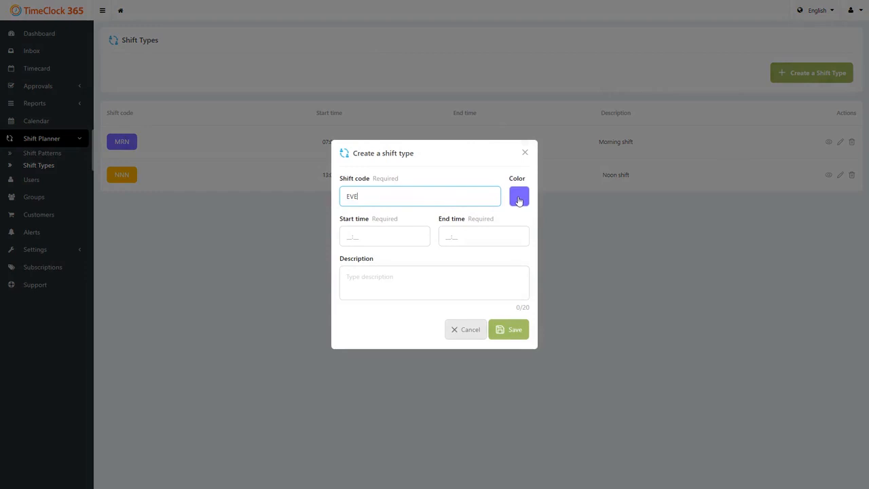
left_click(518, 196)
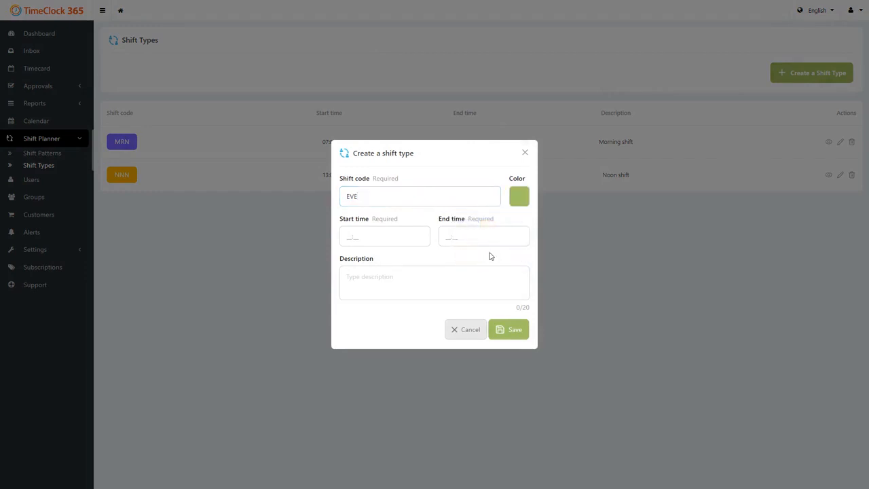
left_click(384, 236)
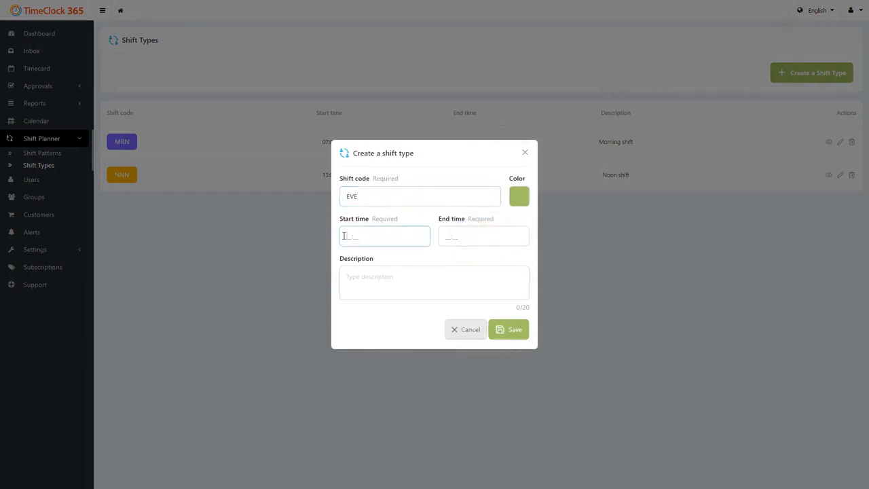
type("17:30")
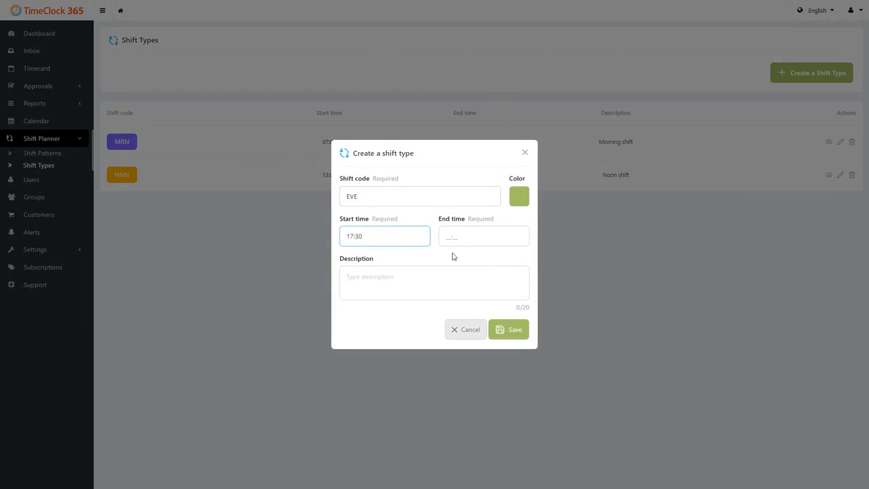
type("21:30")
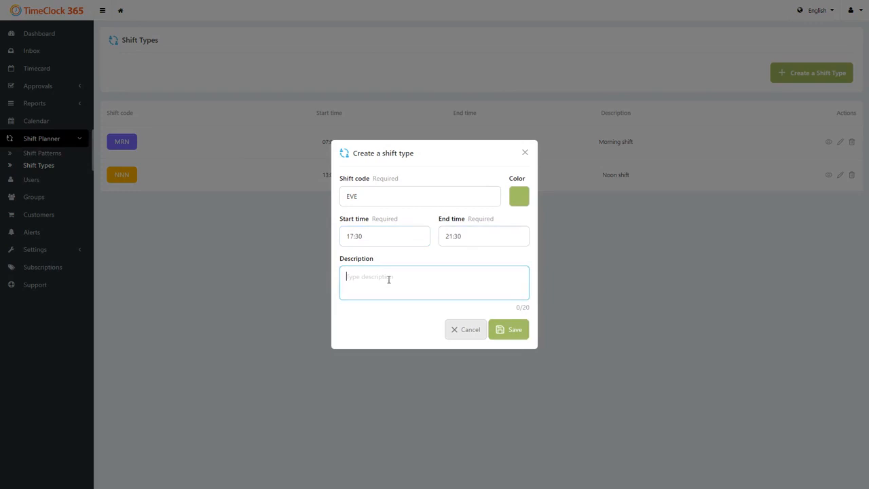
type("E")
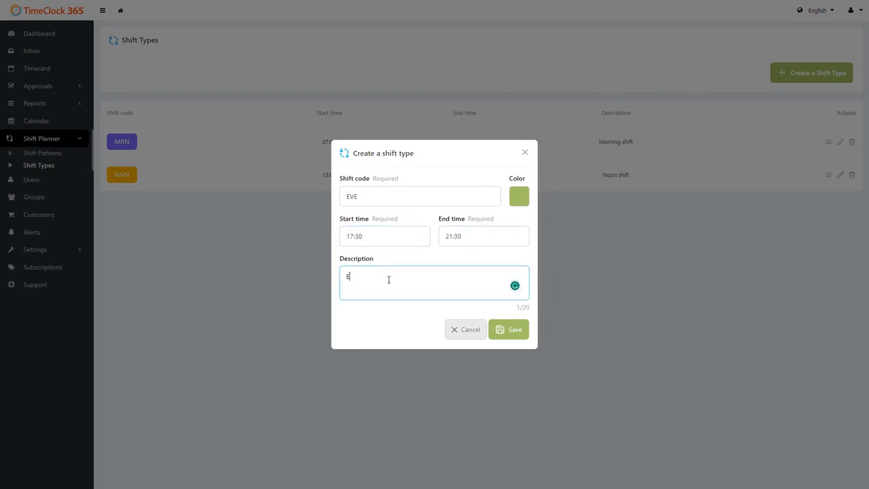
type("vening")
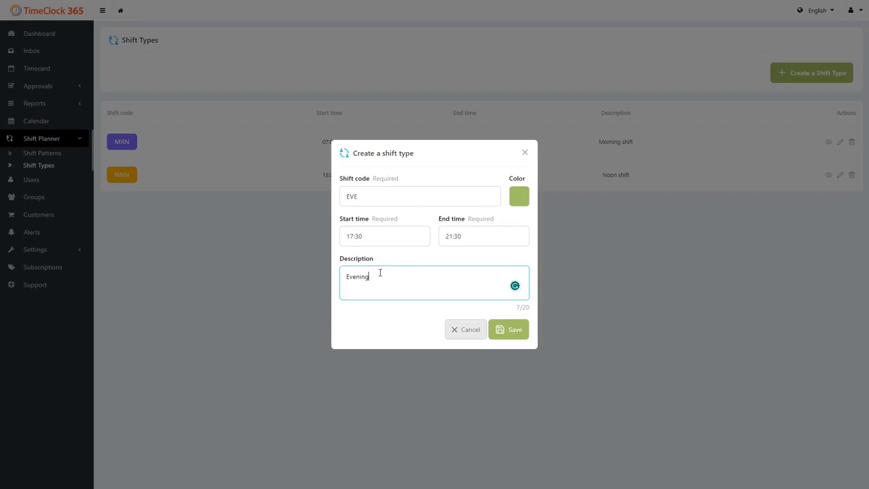
type("shift")
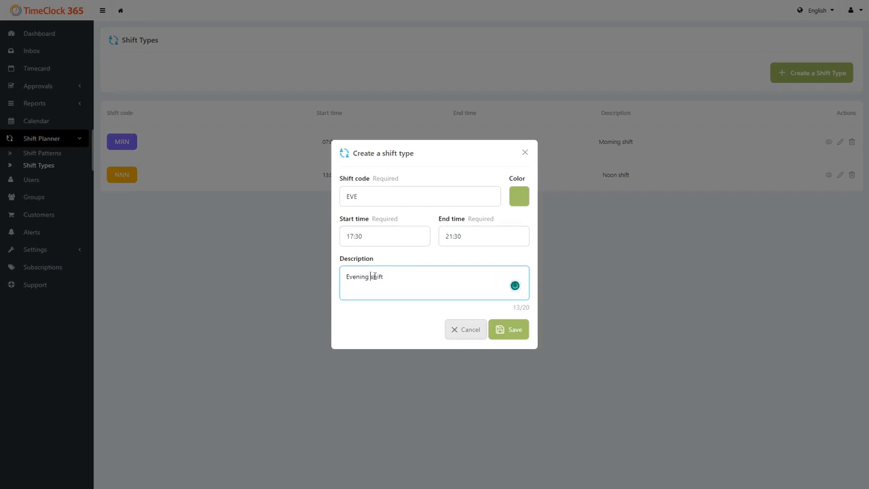
left_click(508, 329)
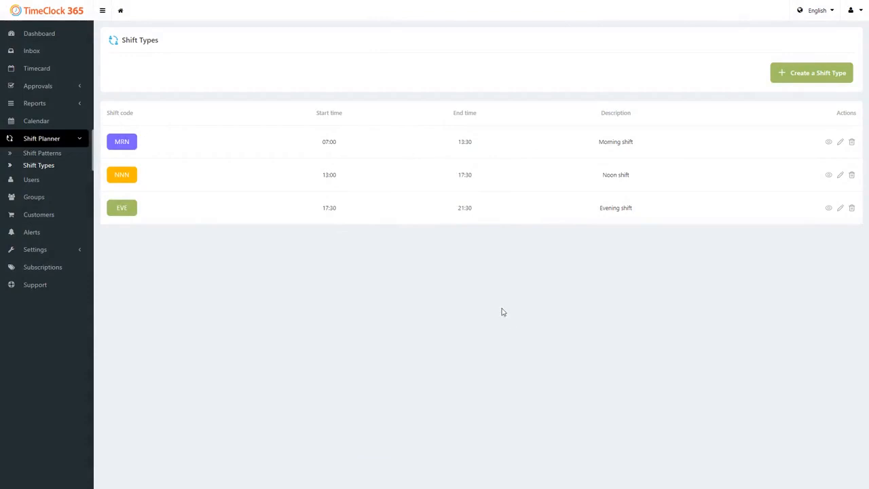
mouse_move(43, 153)
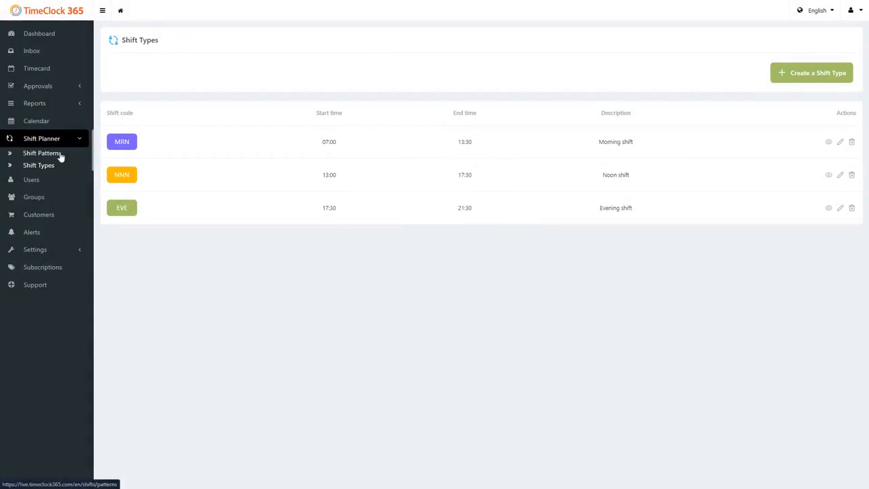
- Draft a new shift pattern named Waiters with 4 repetitions
left_click(42, 153)
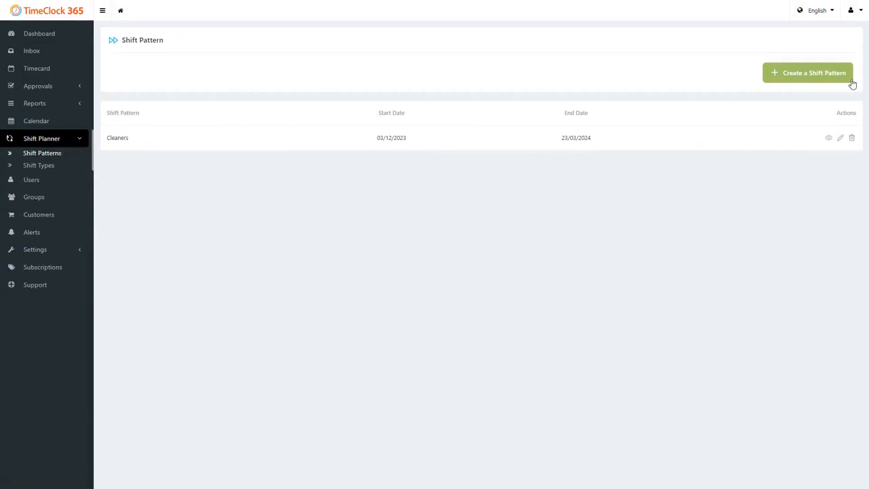
left_click(807, 72)
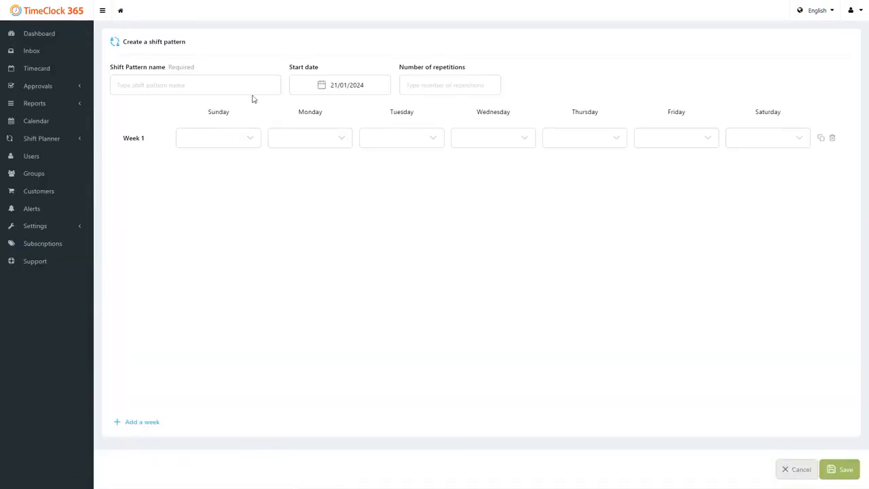
type("W")
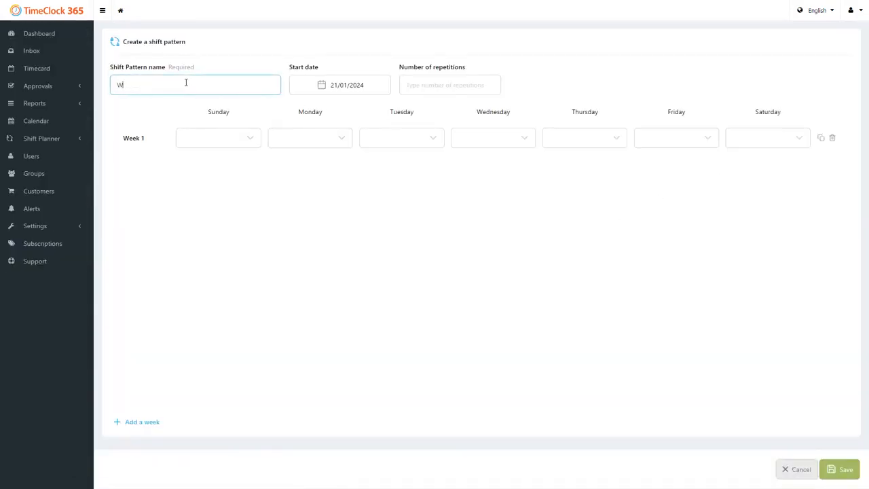
type("Waiters")
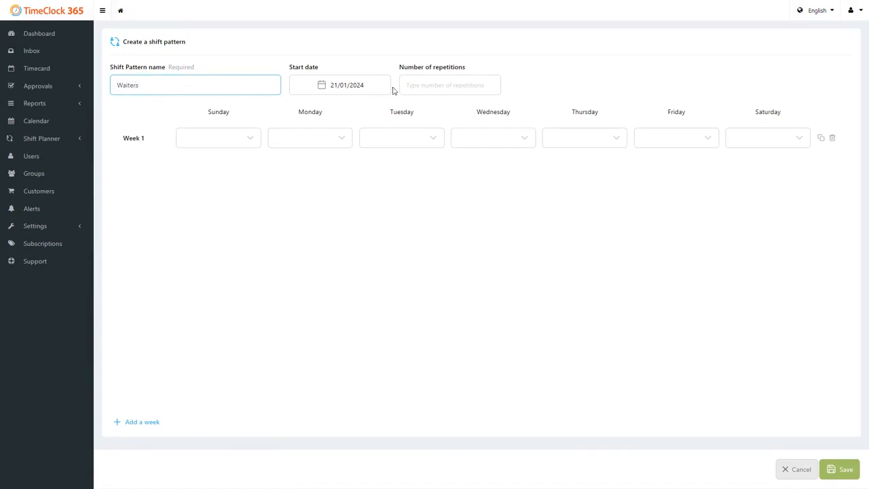
left_click(448, 84)
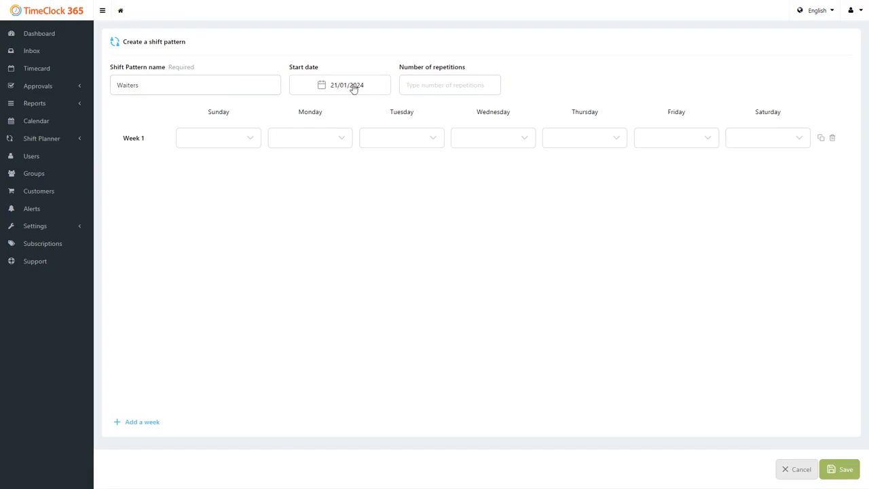
type("4")
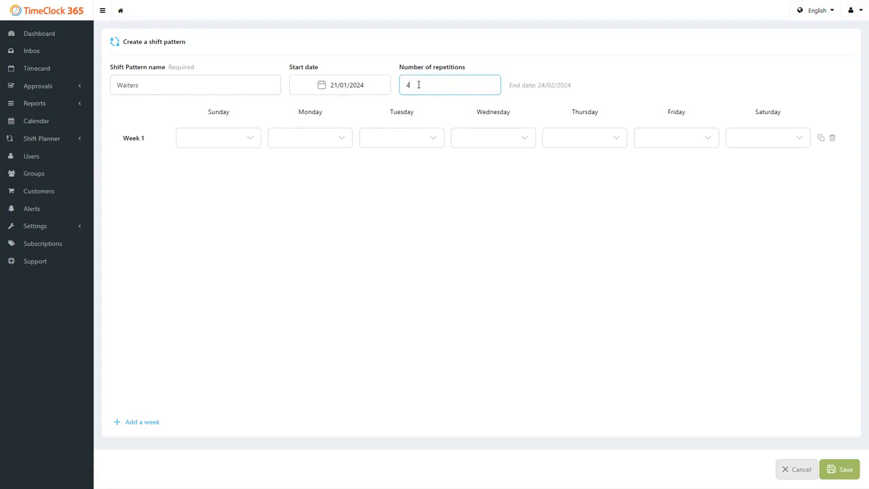
mouse_move(467, 171)
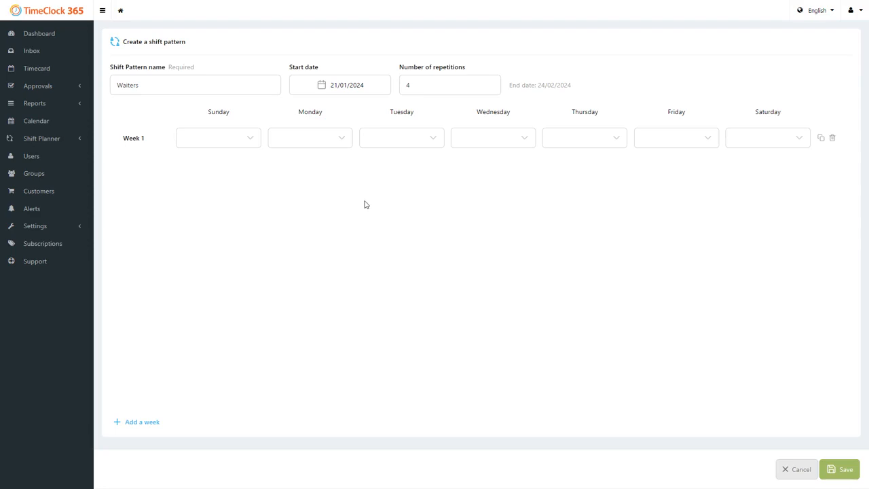
- Give Waiters week 1 MRN on Monday and NNN on Thursday and Friday, then duplicate the week
left_click(309, 137)
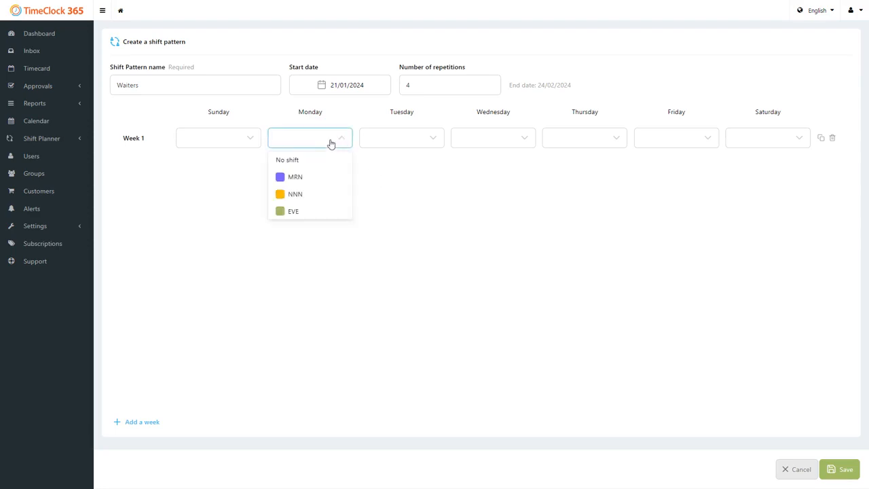
left_click(296, 177)
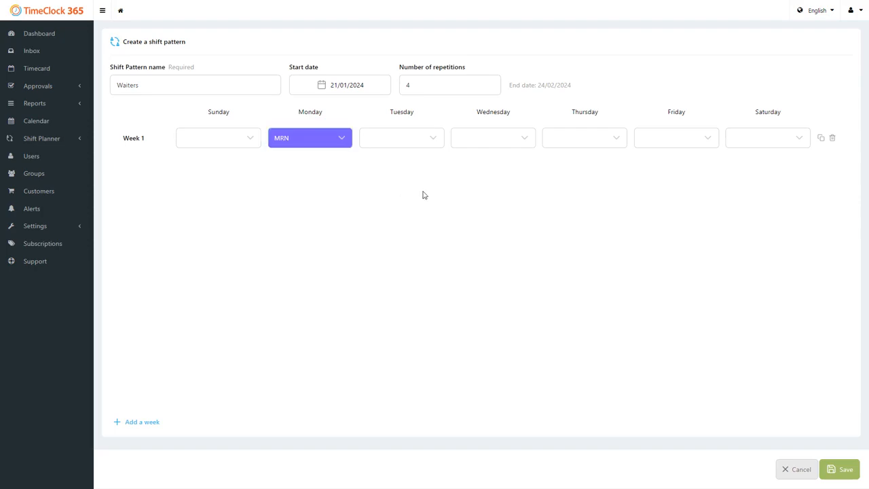
left_click(400, 137)
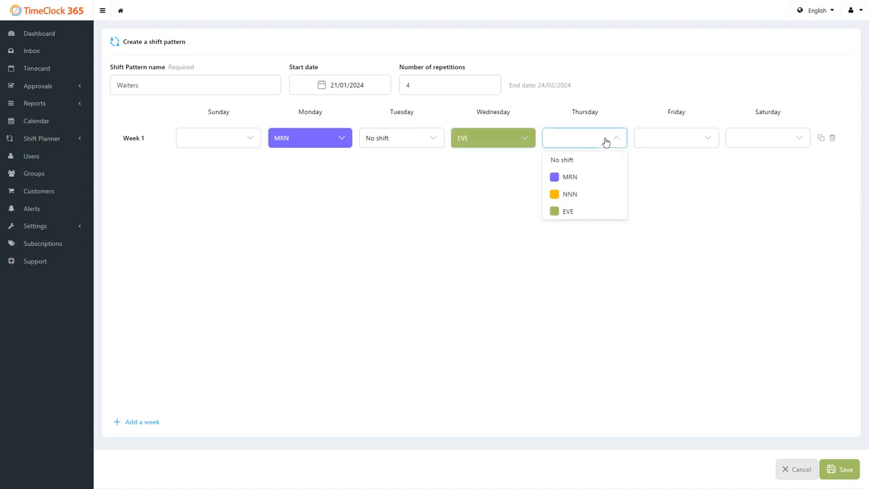
left_click(568, 193)
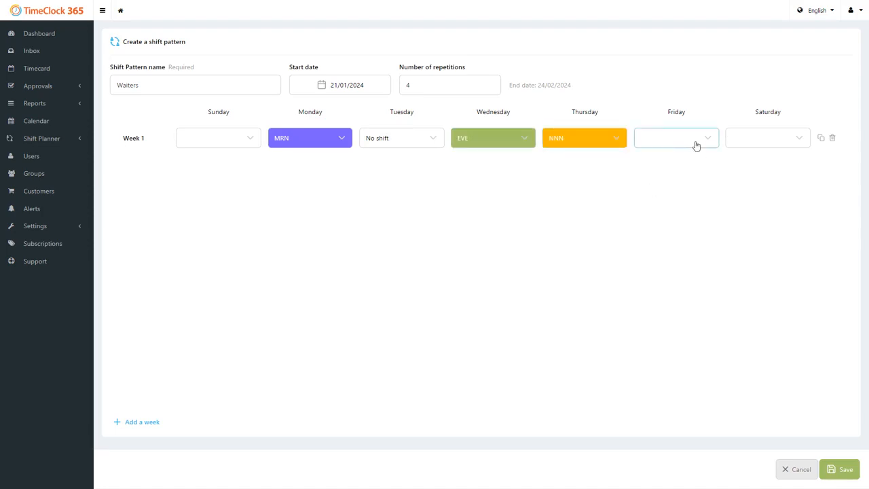
left_click(675, 138)
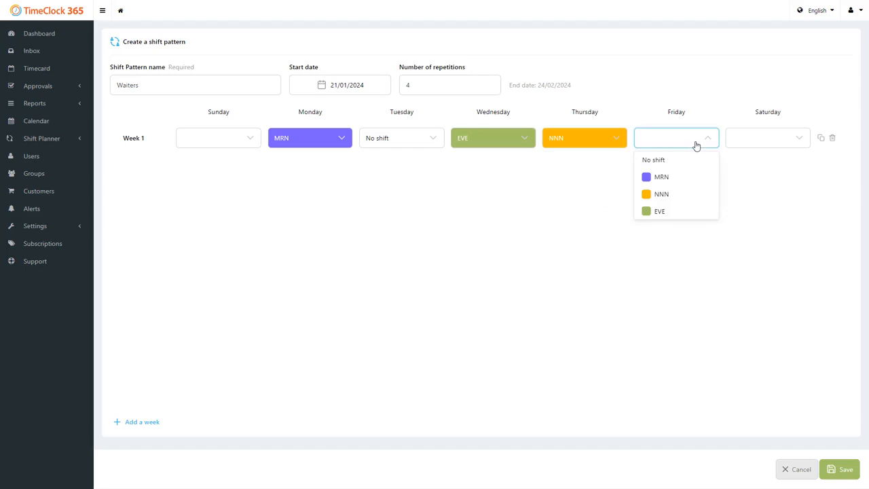
left_click(661, 193)
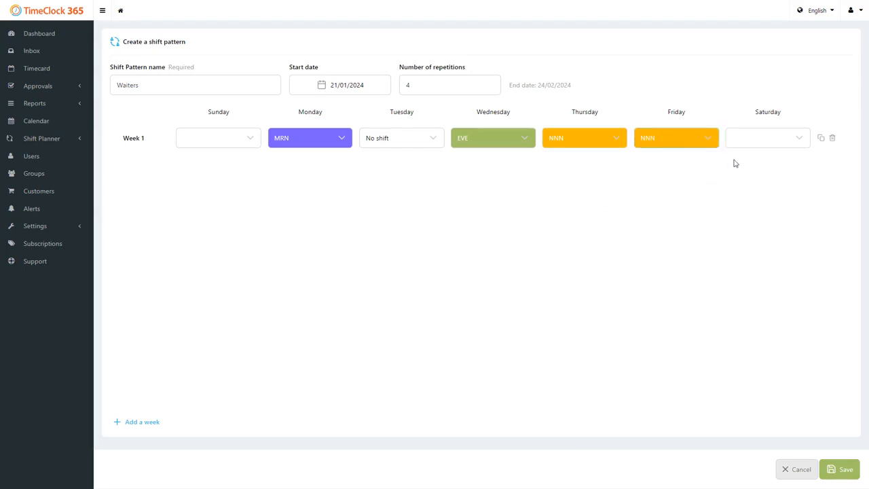
left_click(820, 138)
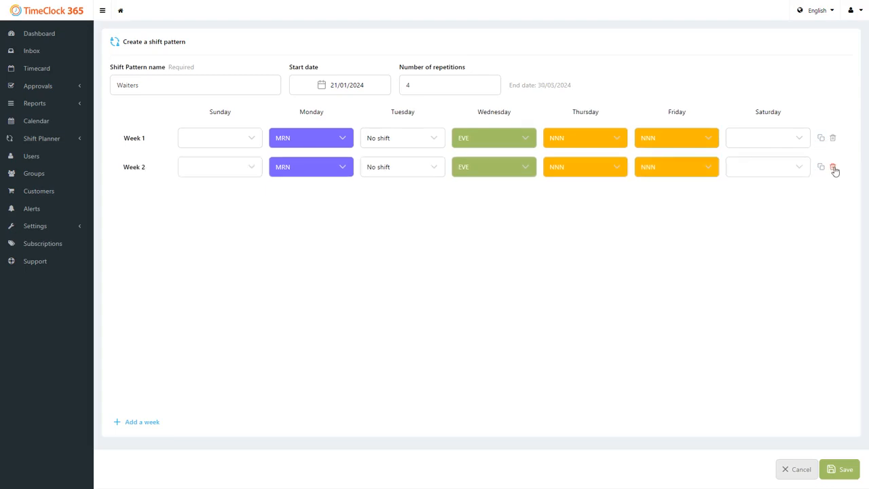
- Delete the duplicated week 2, save the Waiters pattern, and go to Users
left_click(833, 166)
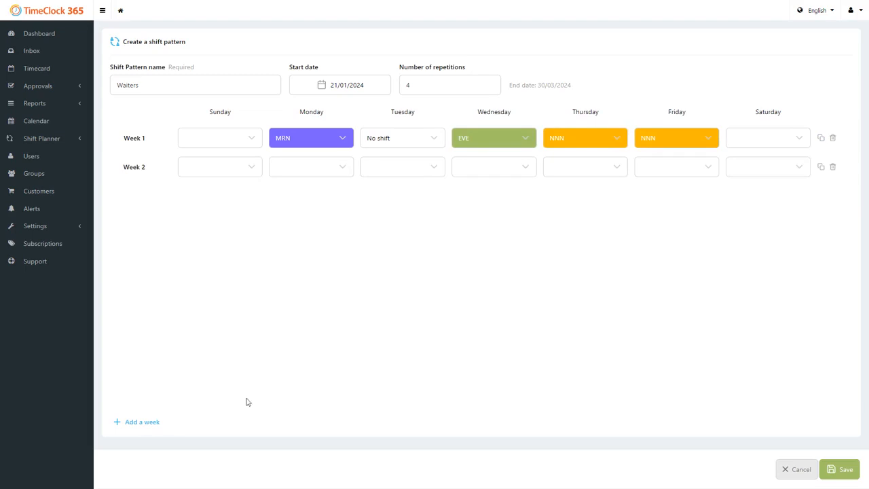
left_click(832, 167)
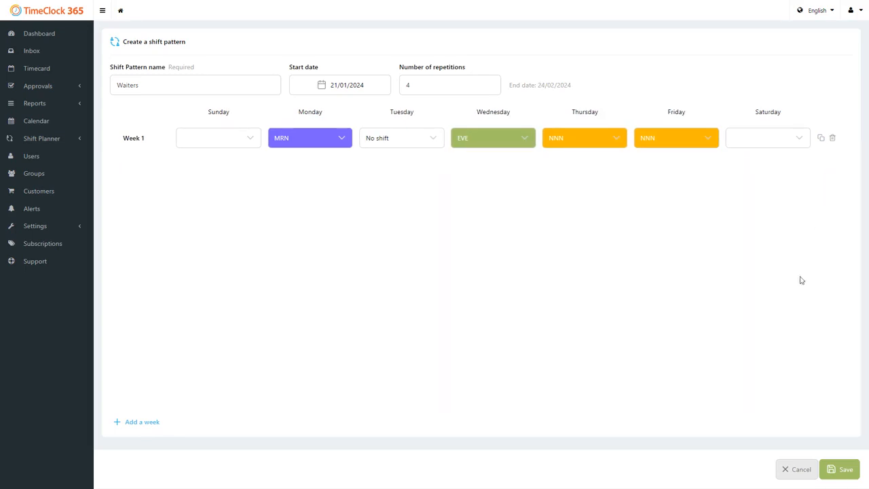
left_click(839, 469)
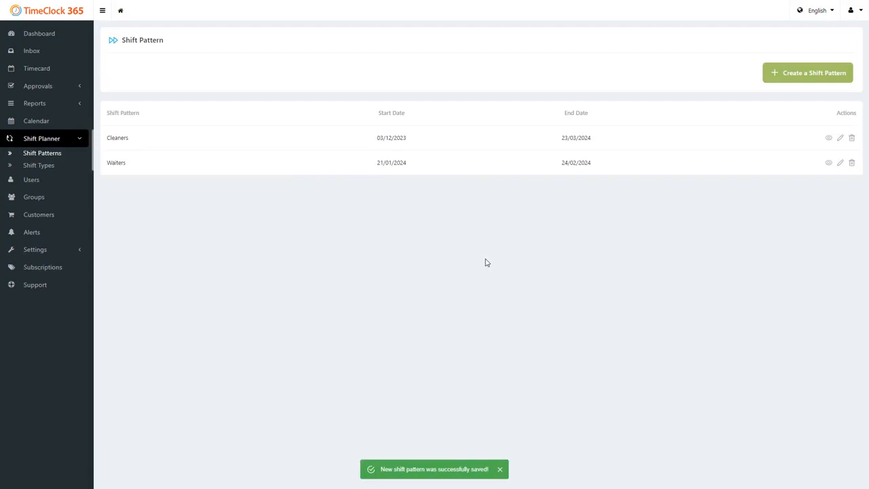
mouse_move(31, 179)
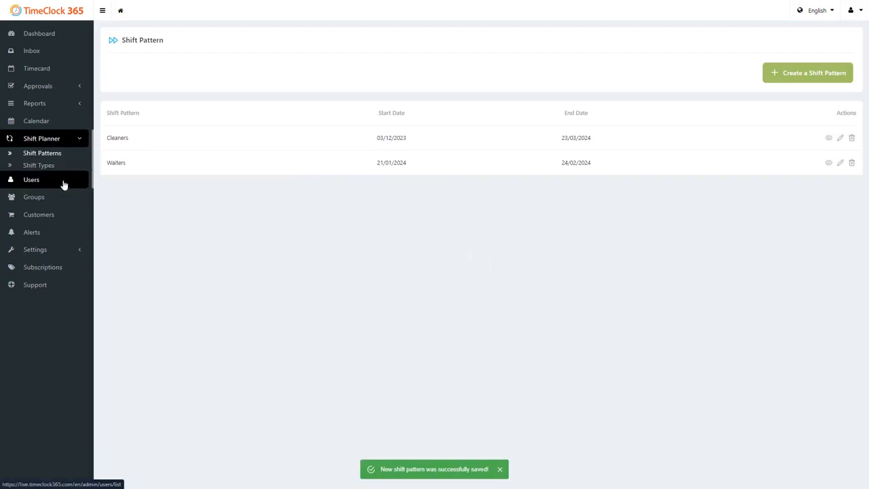
left_click(31, 179)
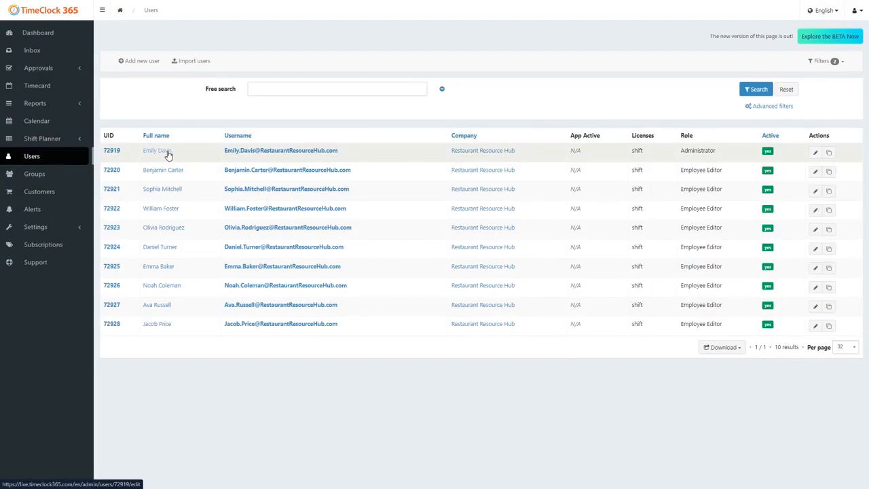
left_click(156, 150)
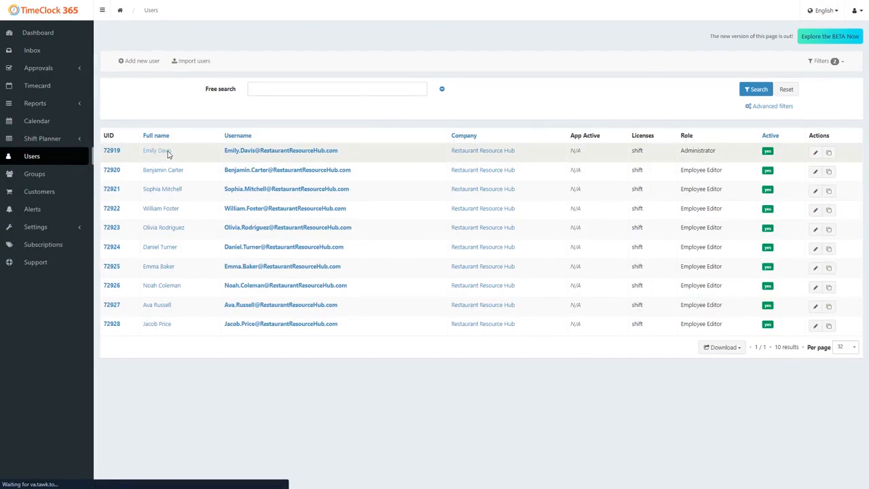
left_click(148, 150)
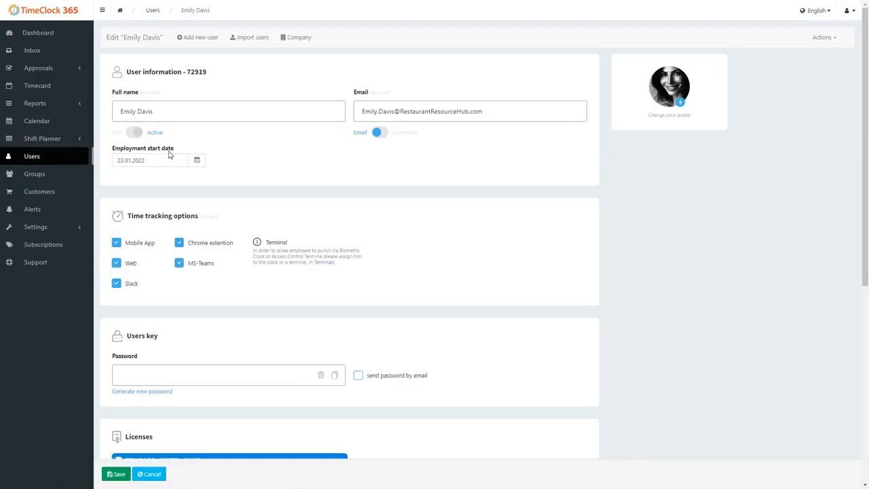
scroll("down", 3)
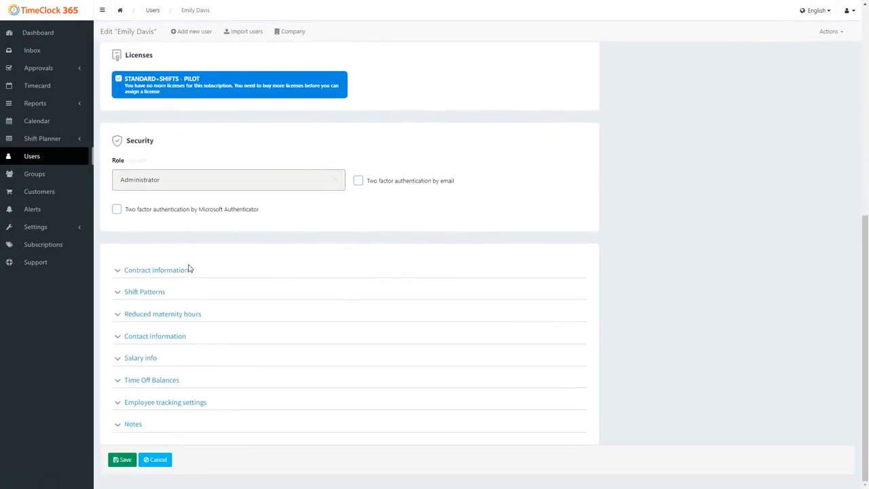
mouse_move(161, 295)
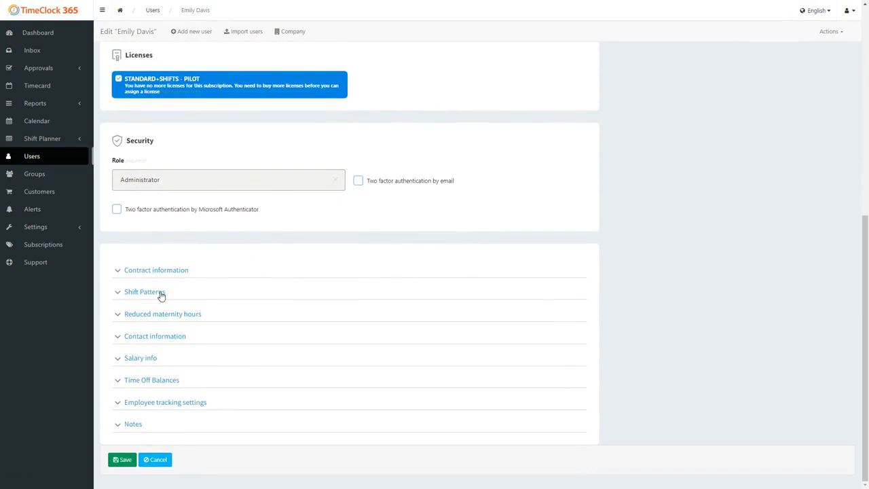
left_click(145, 291)
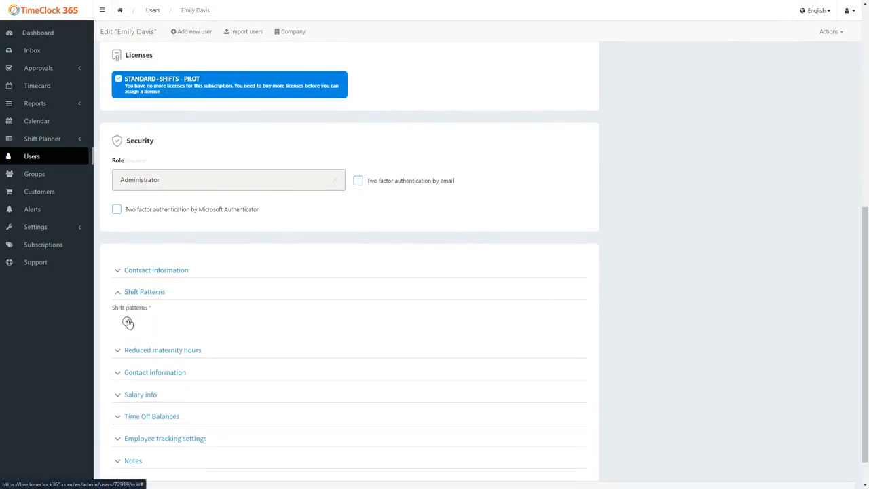
left_click(128, 321)
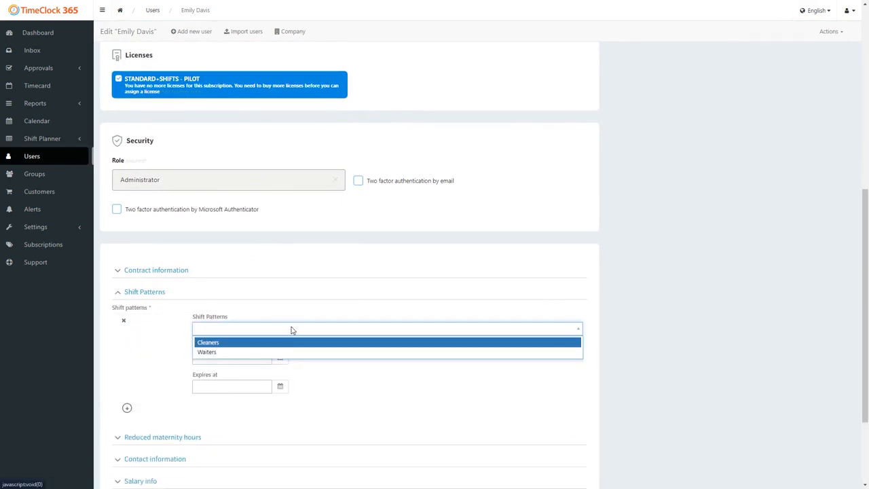
left_click(207, 352)
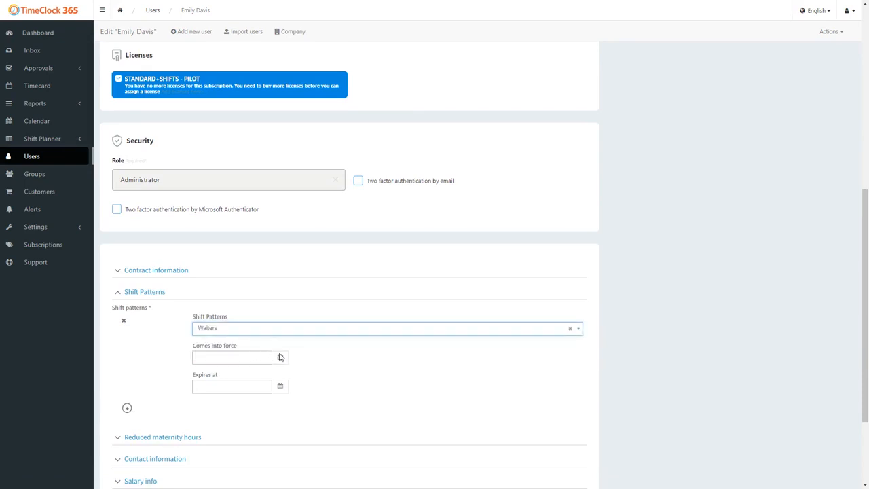
left_click(280, 358)
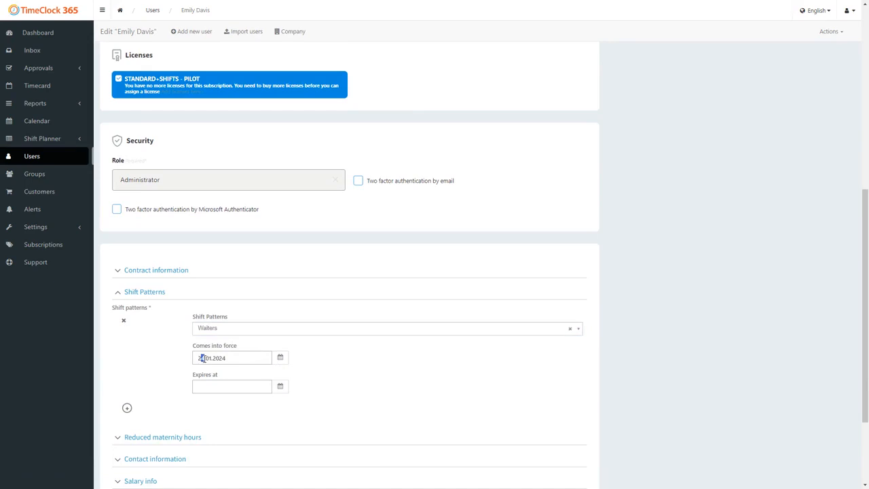
type("21.01.2024")
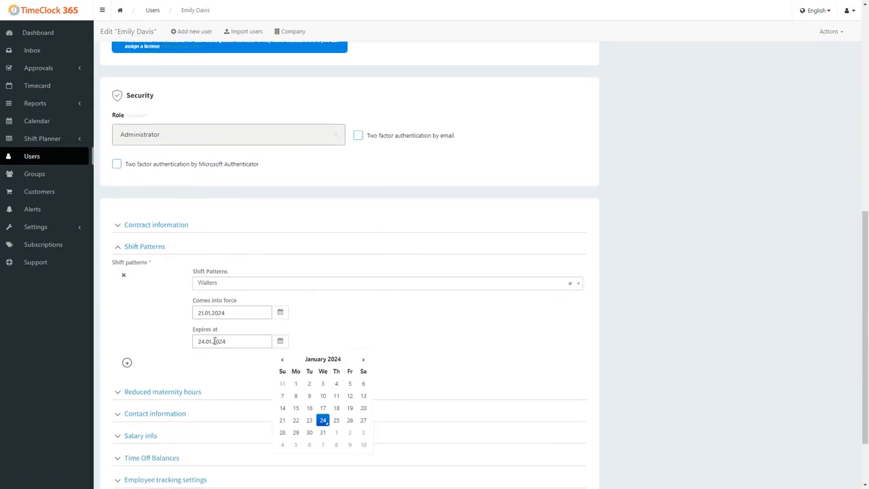
- Set the pattern's expiry to 24.02.2024, save her profile, and open the Calendar
left_click(233, 341)
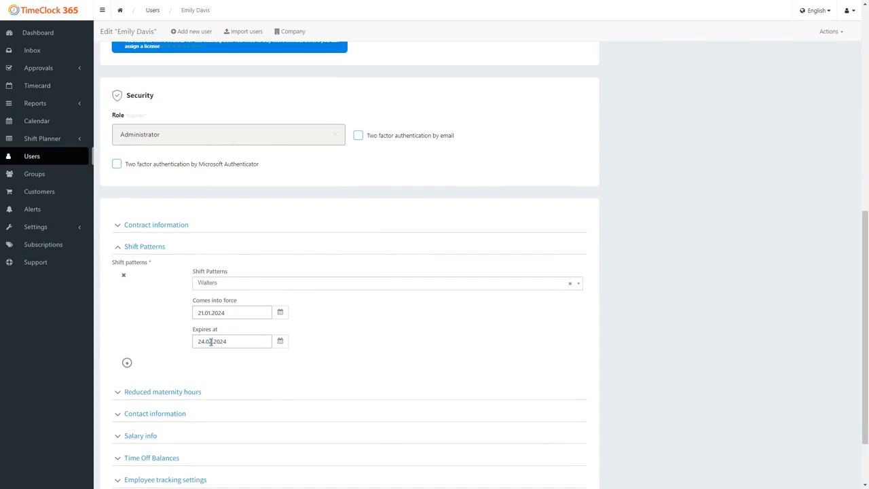
left_click(127, 363)
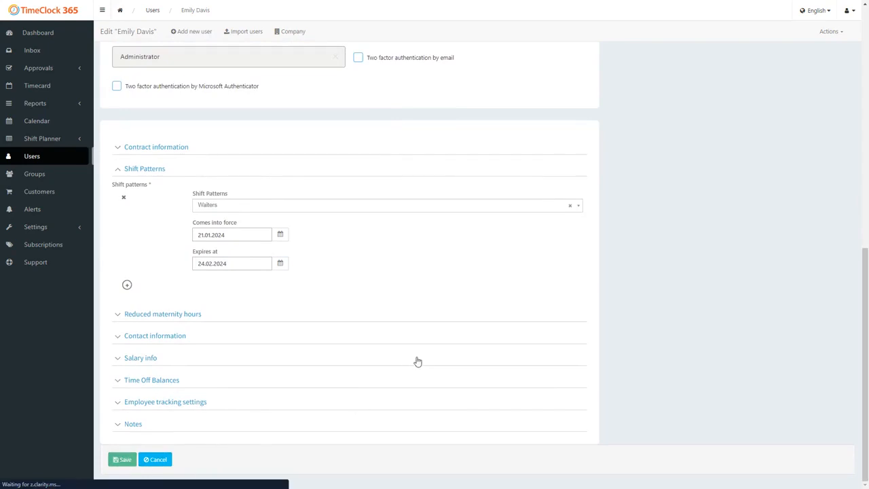
left_click(122, 459)
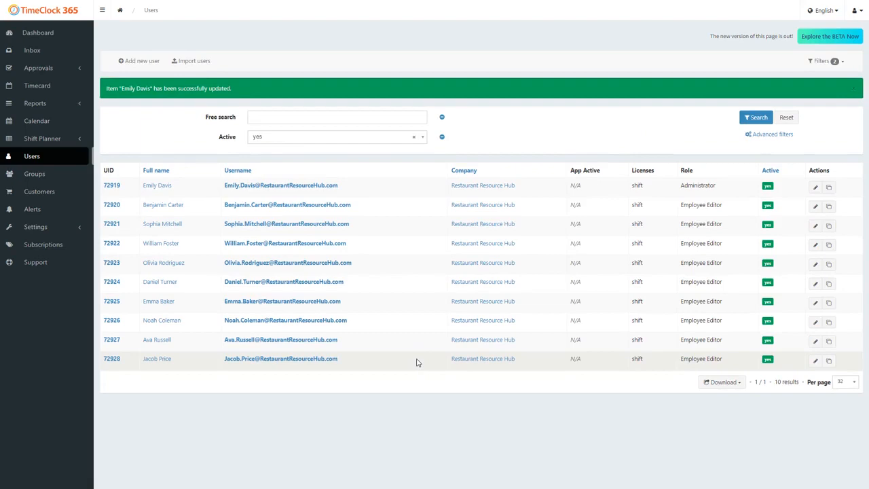
mouse_move(37, 121)
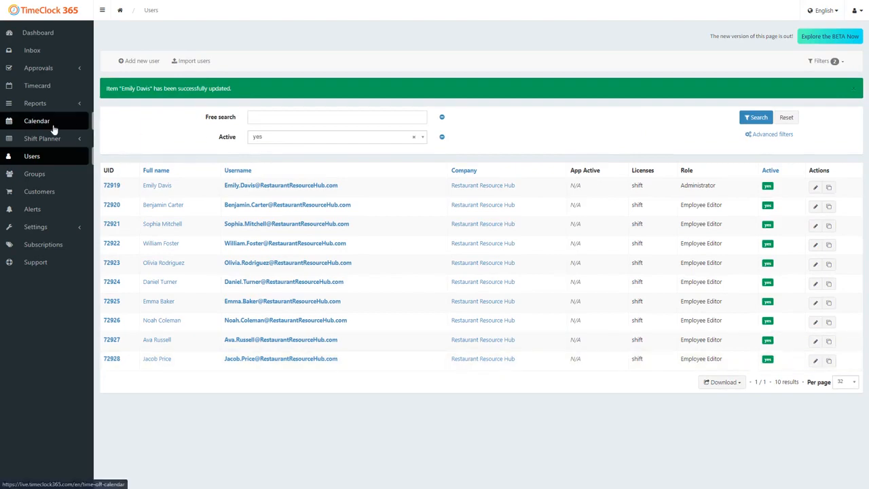
left_click(36, 120)
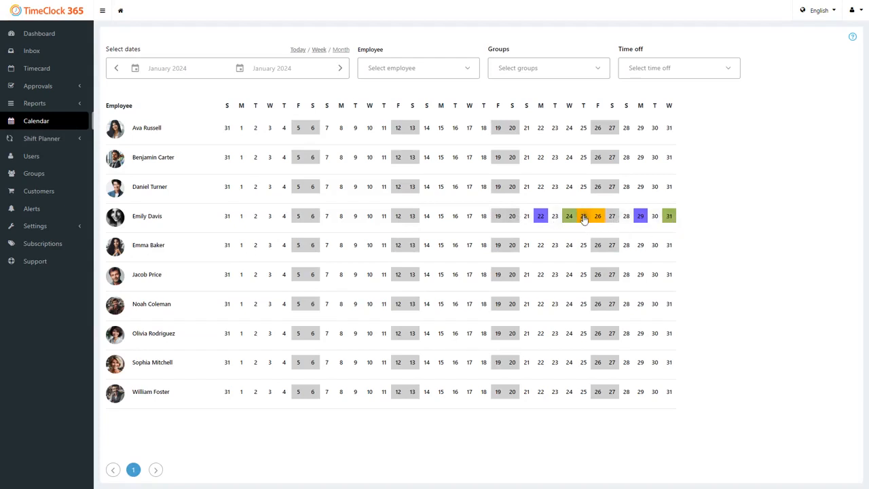
left_click(582, 215)
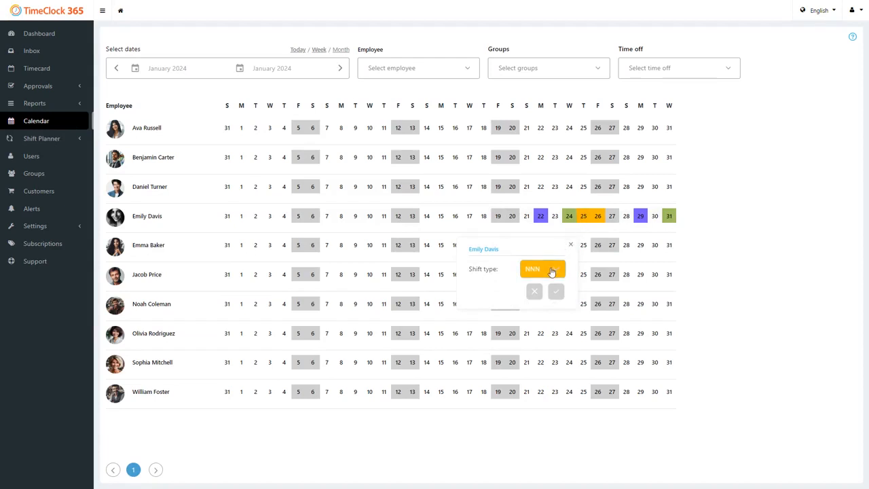
left_click(541, 268)
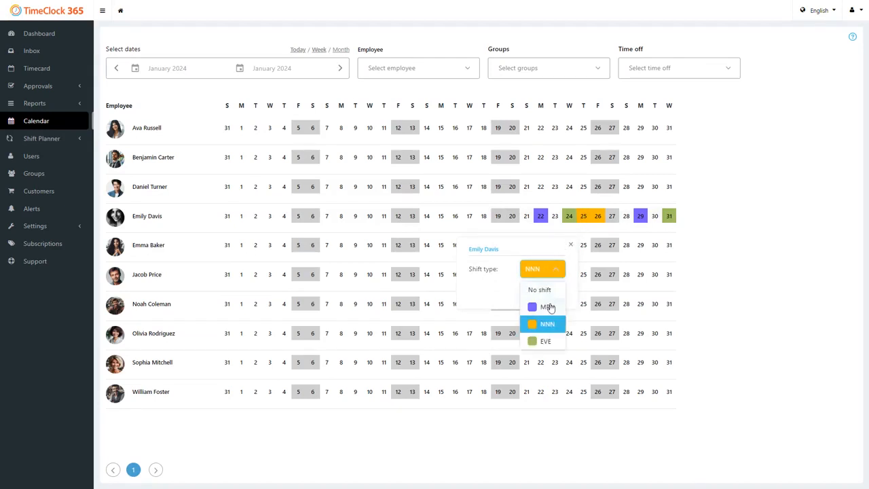
left_click(547, 307)
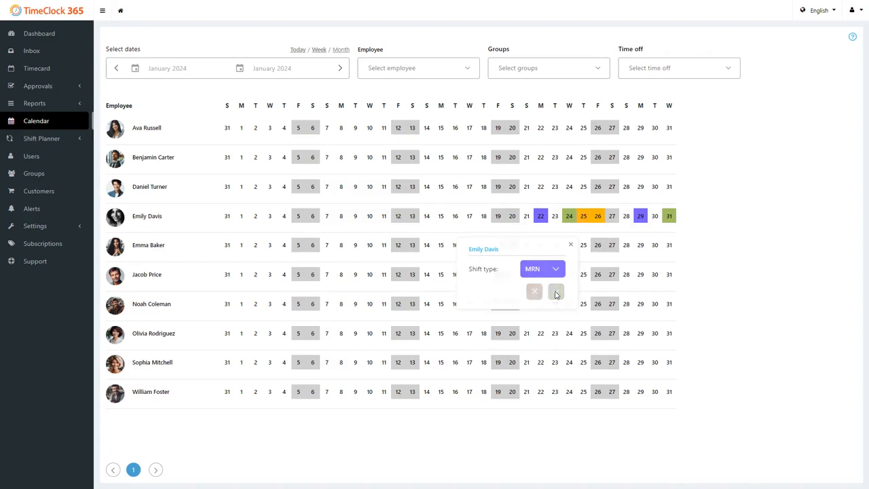
left_click(555, 292)
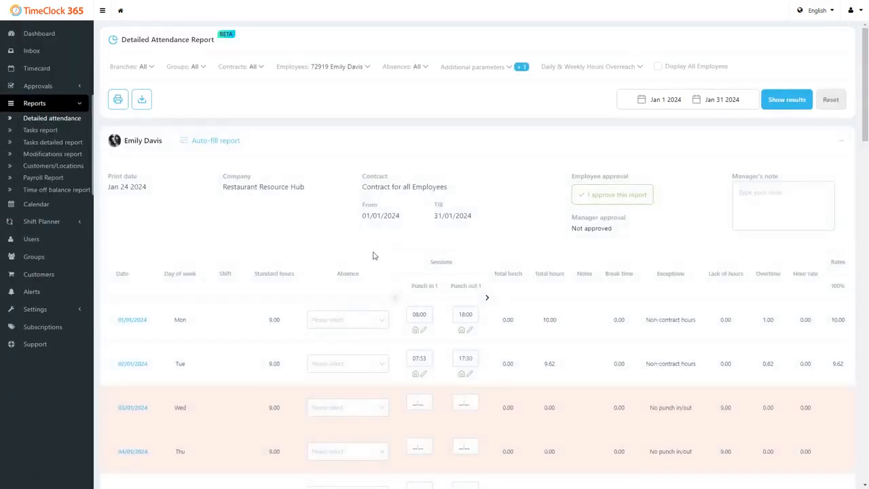
scroll("down", 3)
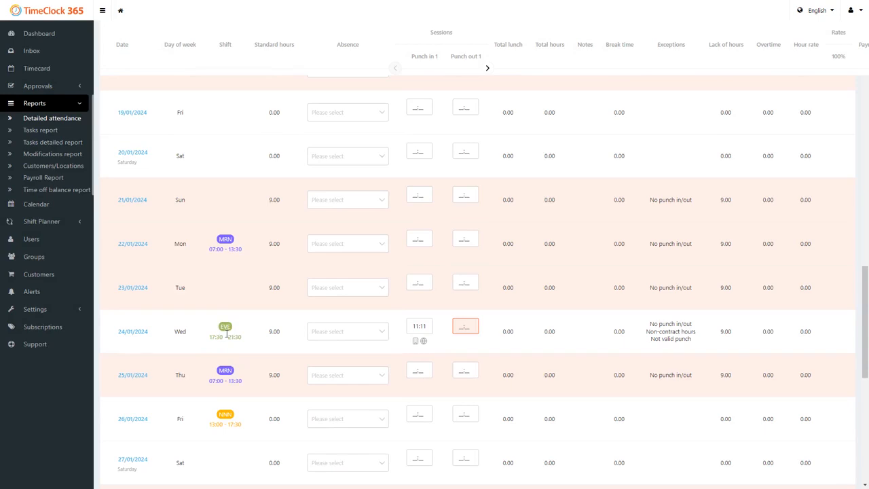
scroll("down", 3)
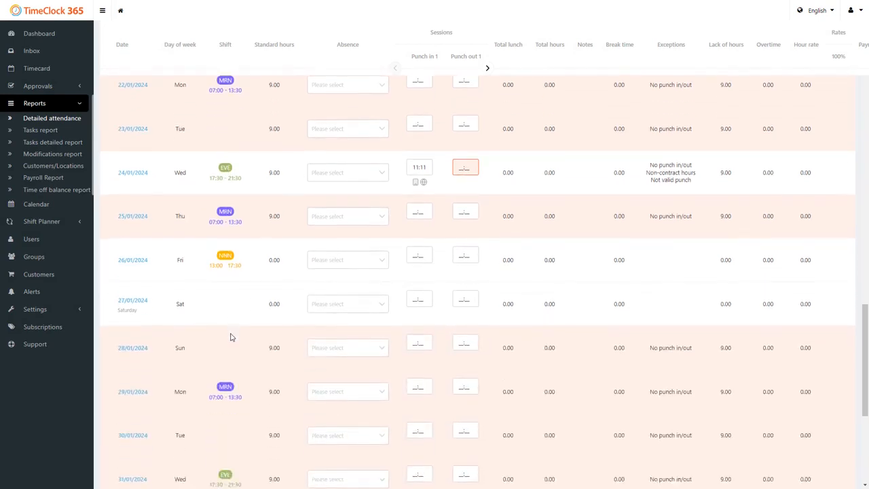
scroll("down", 3)
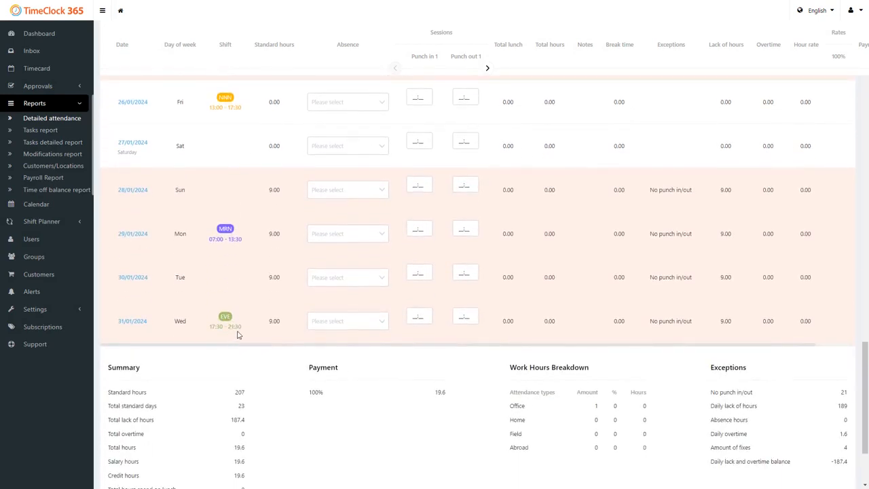